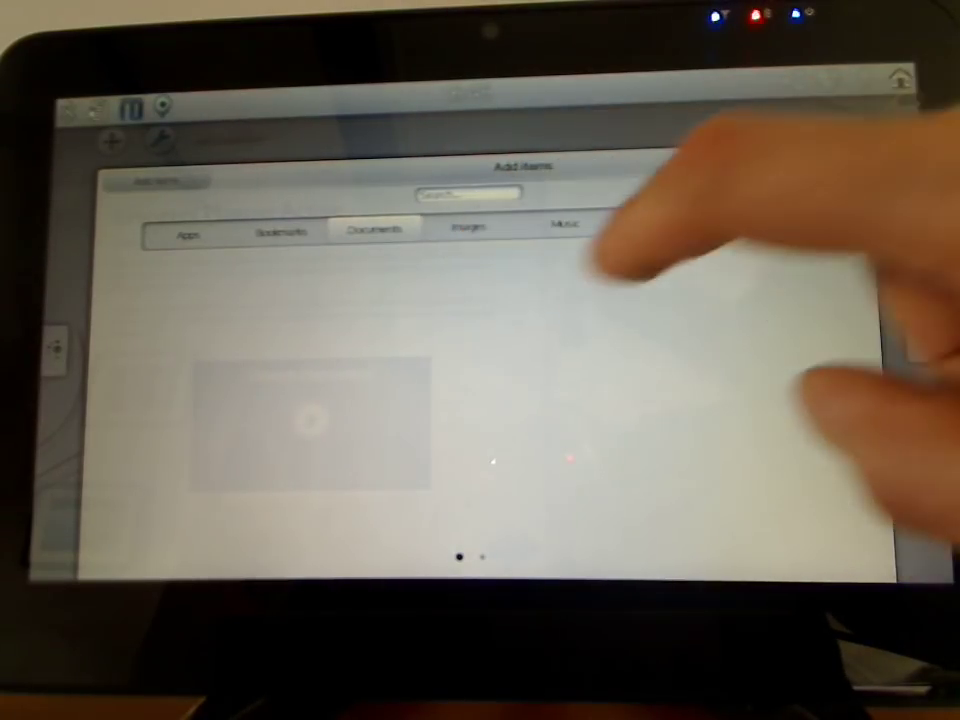
Dismiss the Add Items panel to show the Introduction activity's welcome note.
left_click(565, 223)
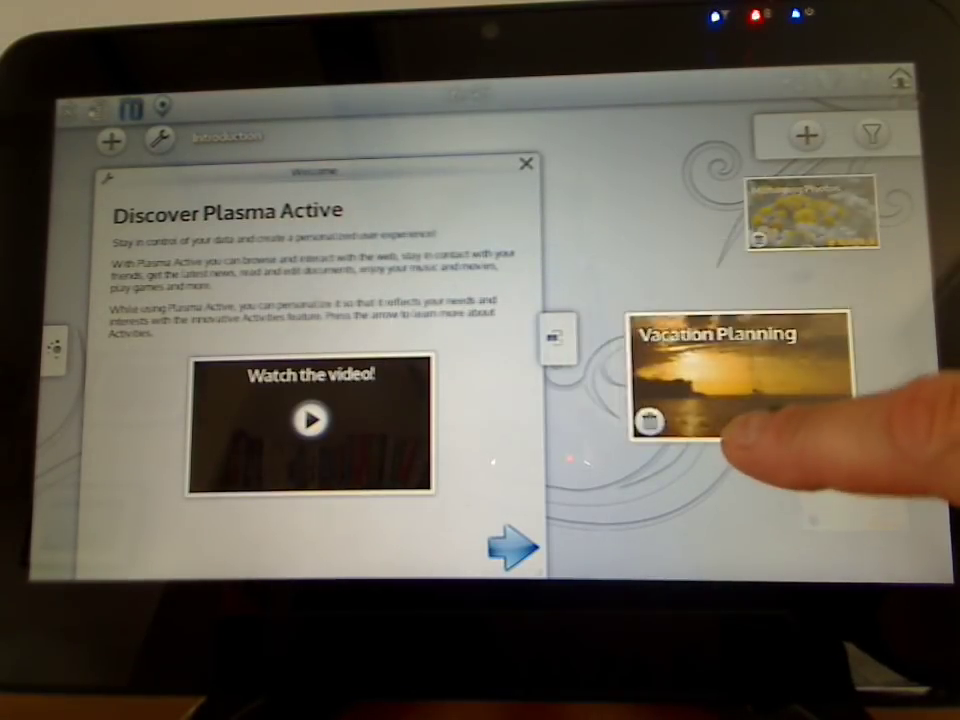
Launch the web browser and load the LWN.net front page.
left_click(740, 380)
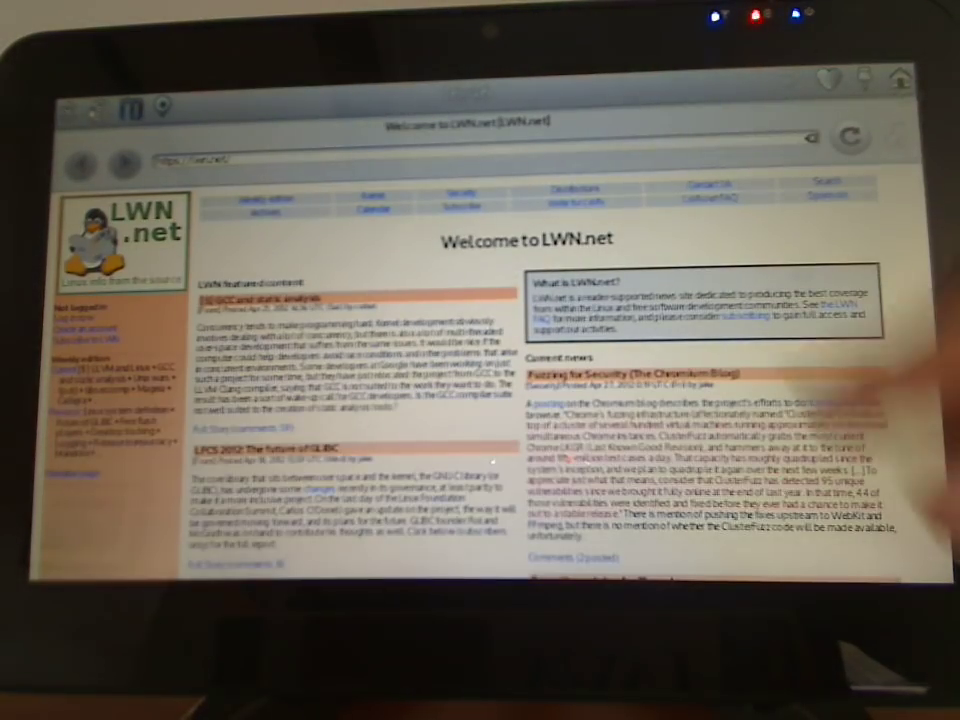
Leave the browser for the news reader's feed settings with the LWN feed address entered.
left_click(480, 161)
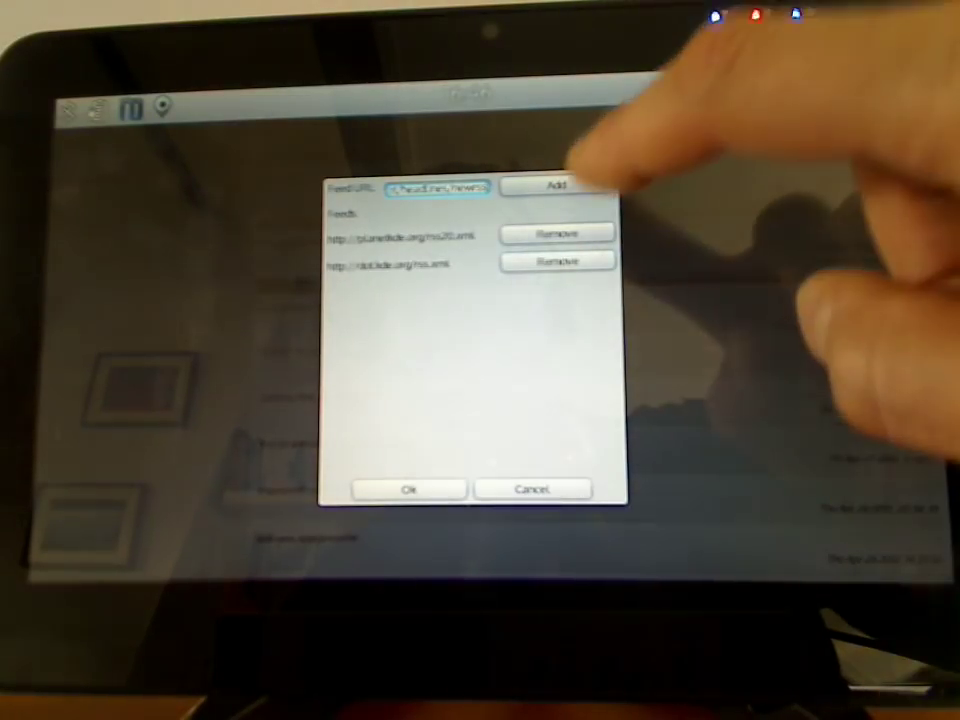
Add the entered feed and bring up the launcher listing the Microblogging task.
left_click(408, 489)
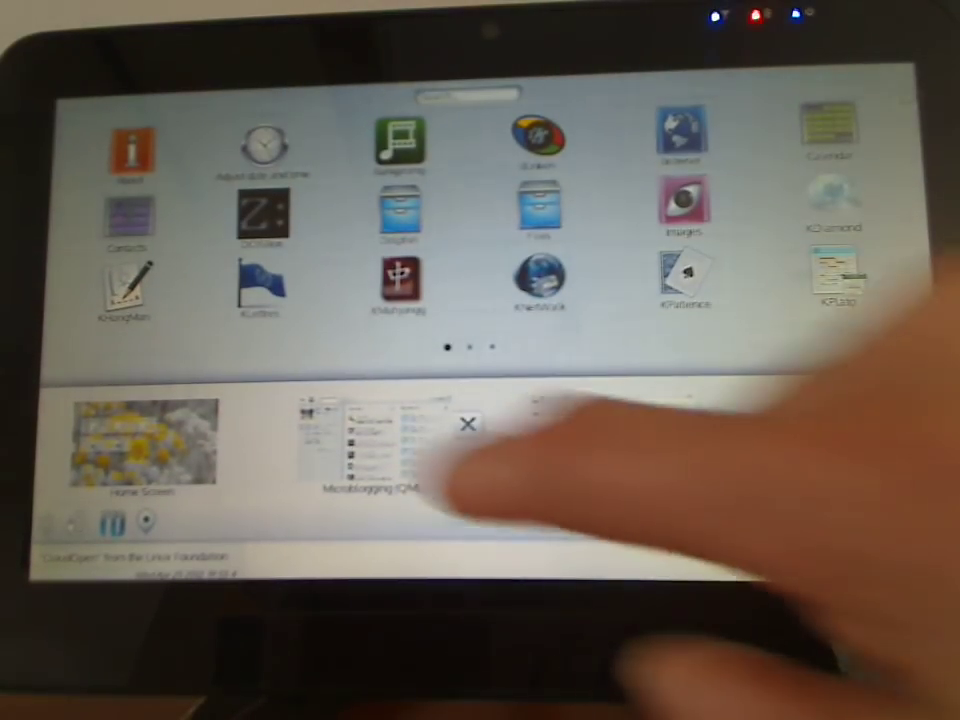
Switch from the microblogging app to the File Browser listing eight music files.
left_click(375, 450)
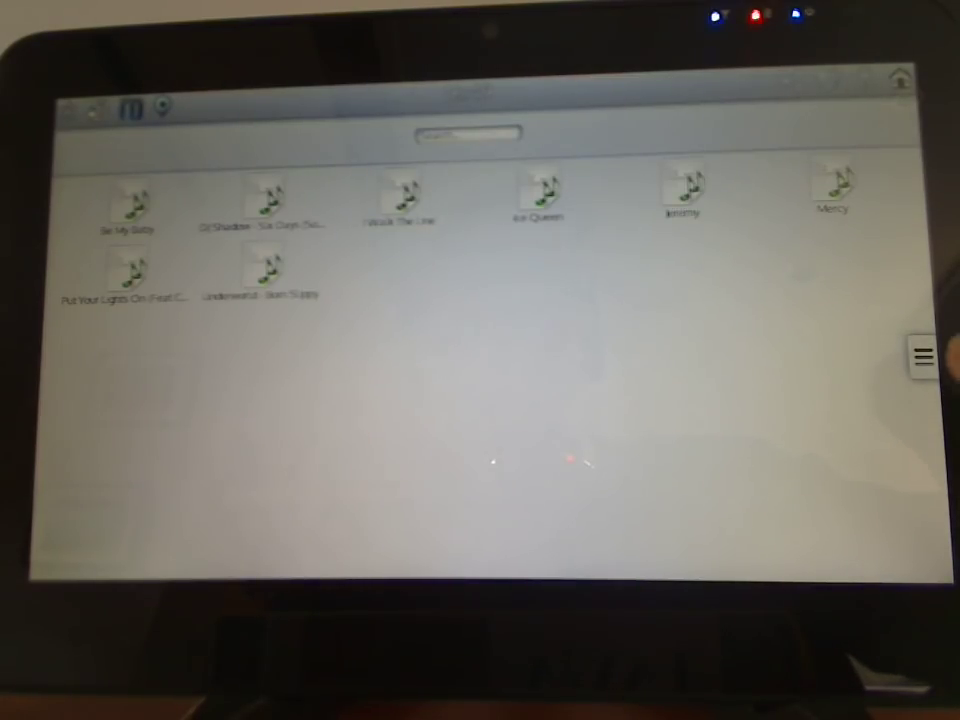
Filter files by time across all years from the side panel.
left_click(921, 356)
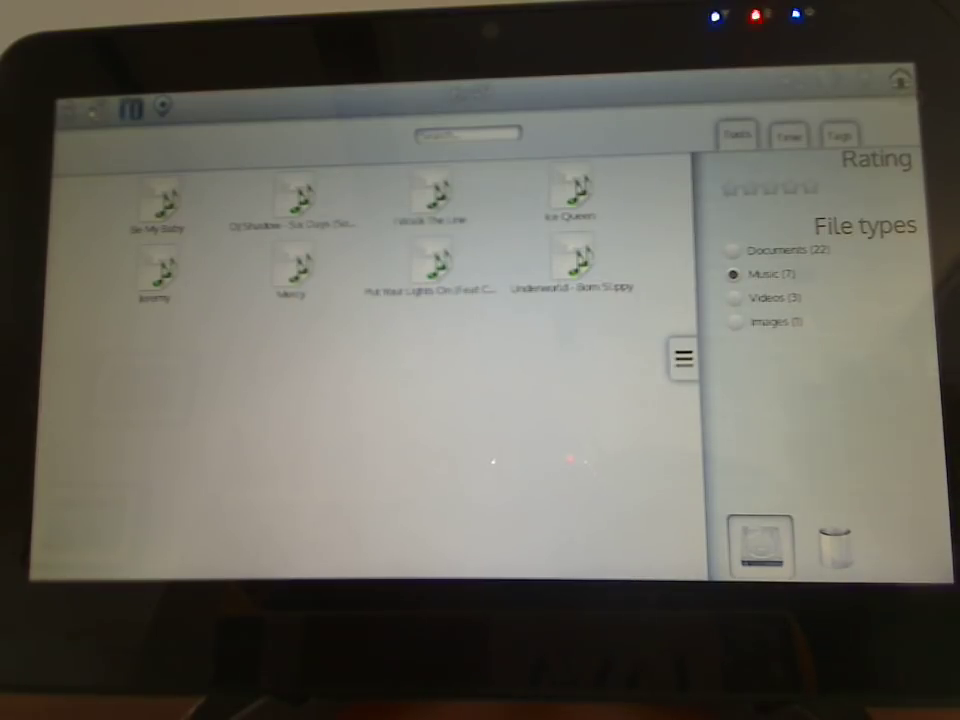
left_click(735, 250)
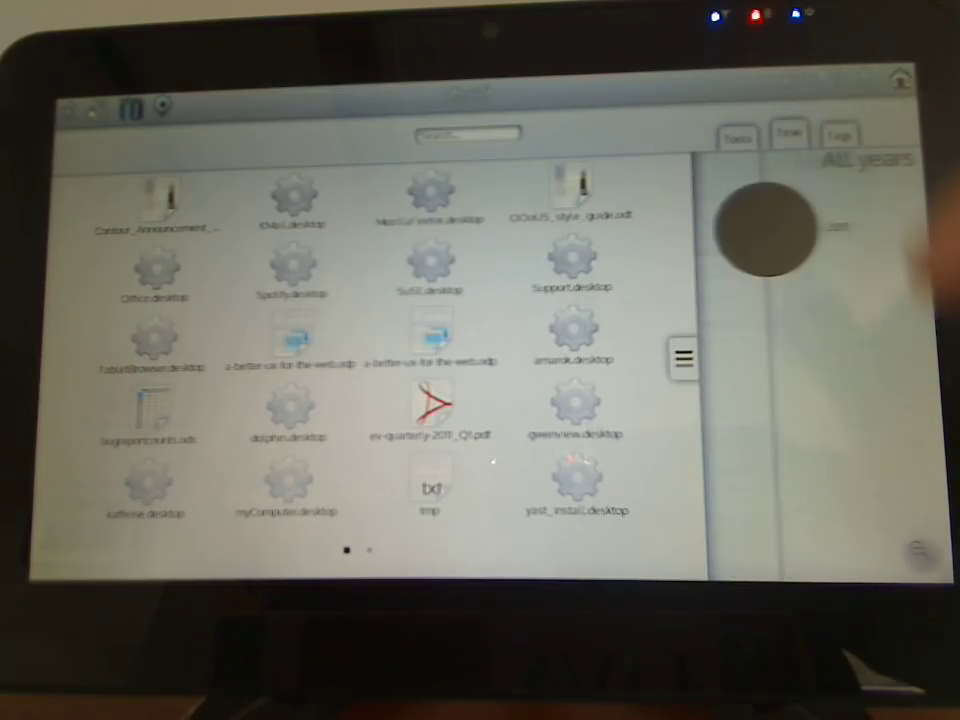
Narrow files to March 2011, switch filters to tags and hide the side panel.
left_click(765, 230)
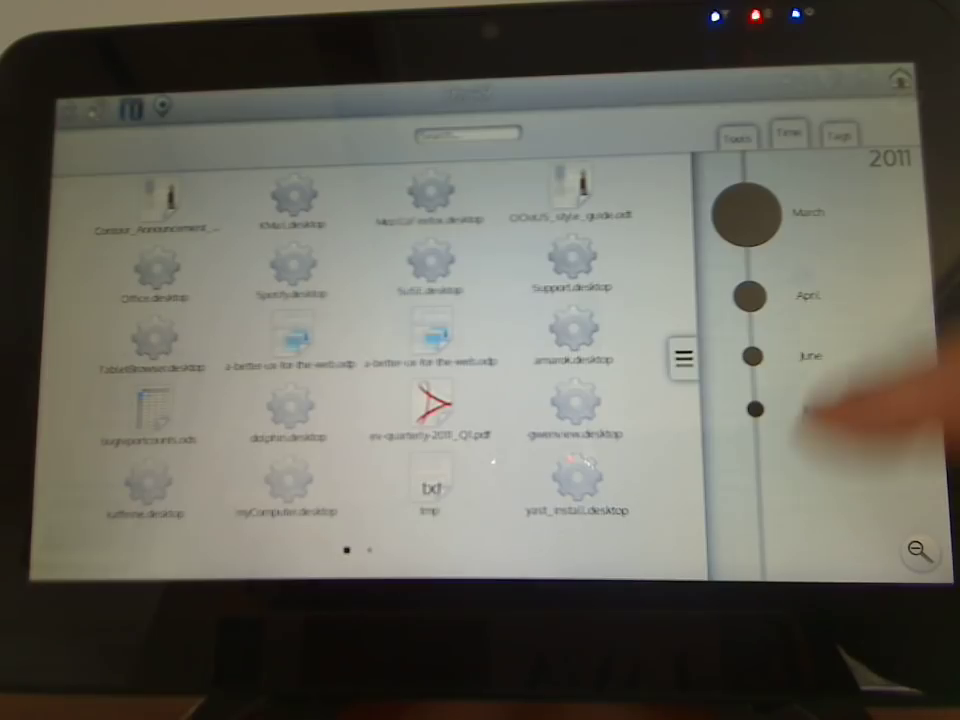
left_click(745, 215)
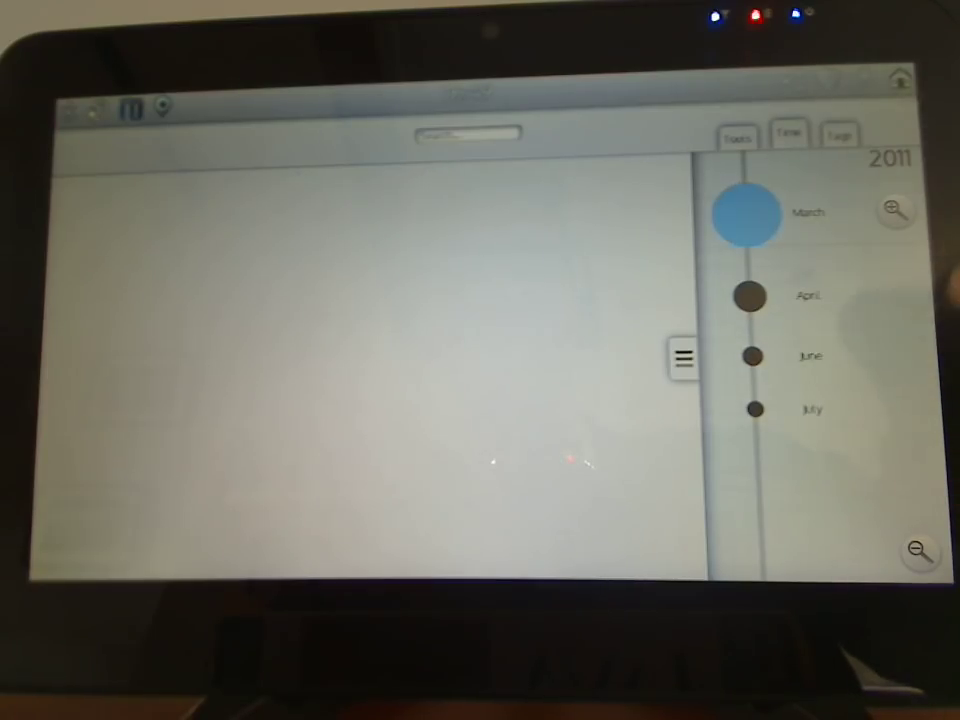
left_click(750, 295)
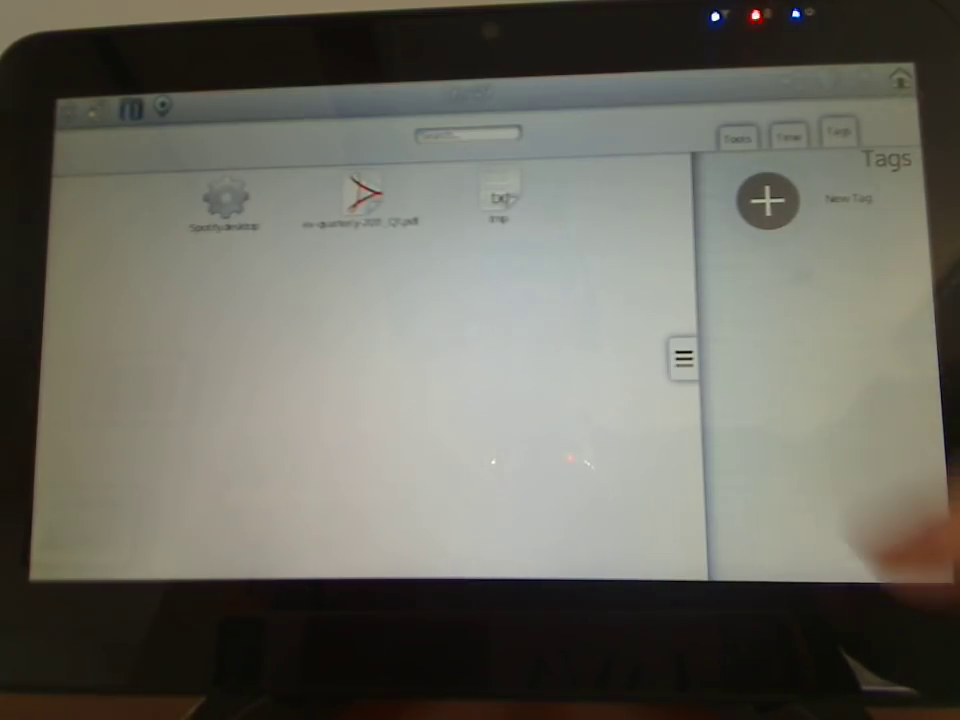
left_click(685, 357)
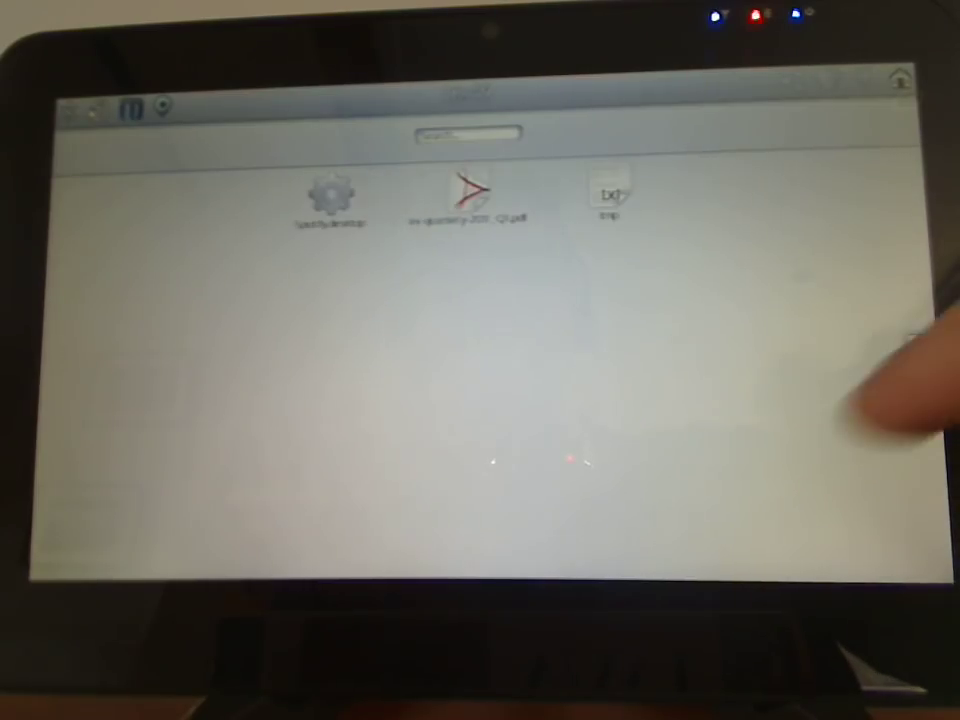